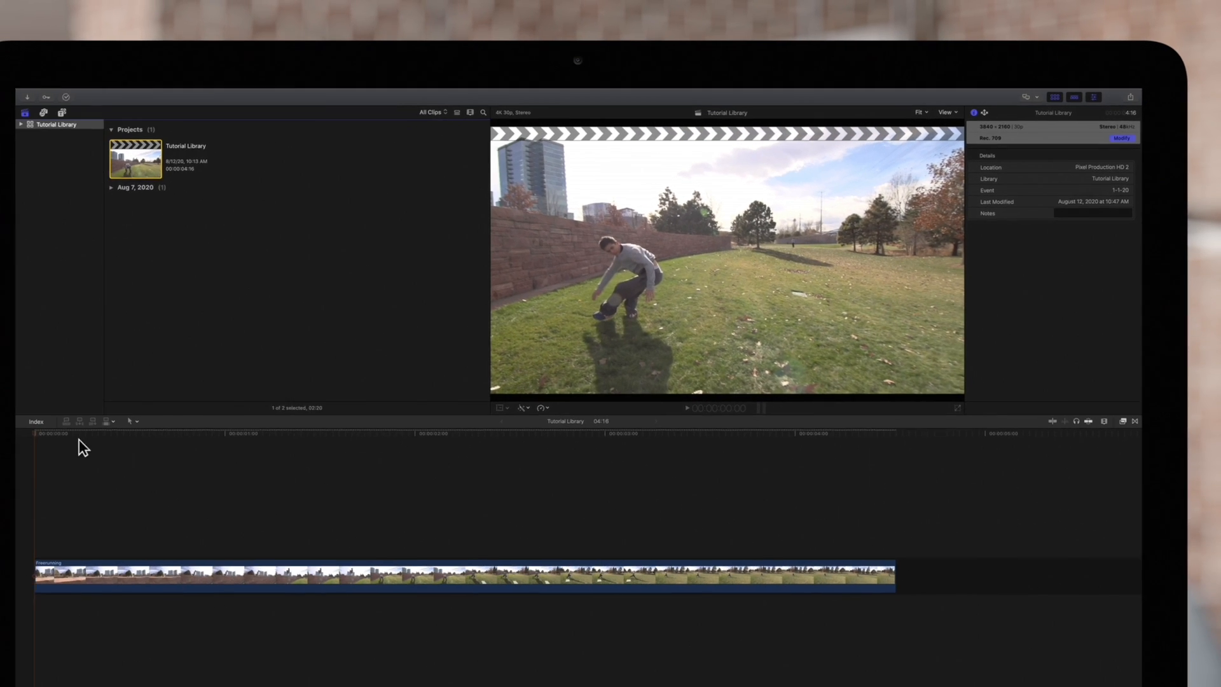
Preview the freerunning clip, then bring up its speed options for slowing to 50%
key(space)
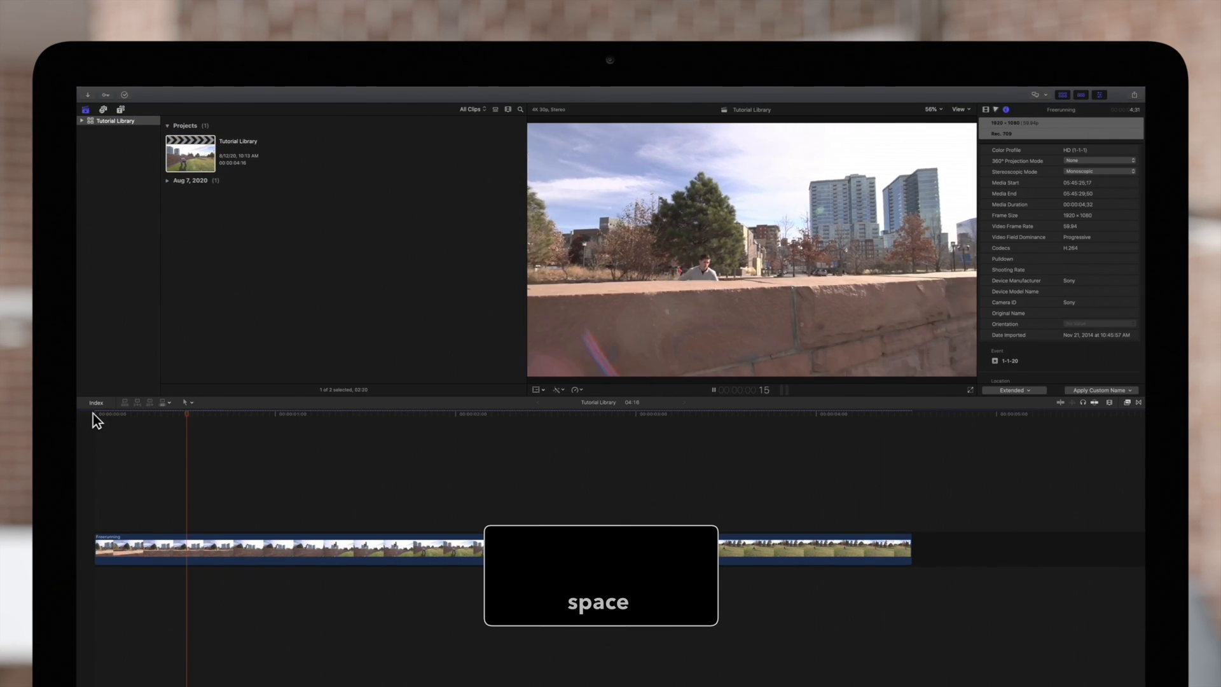
key(space)
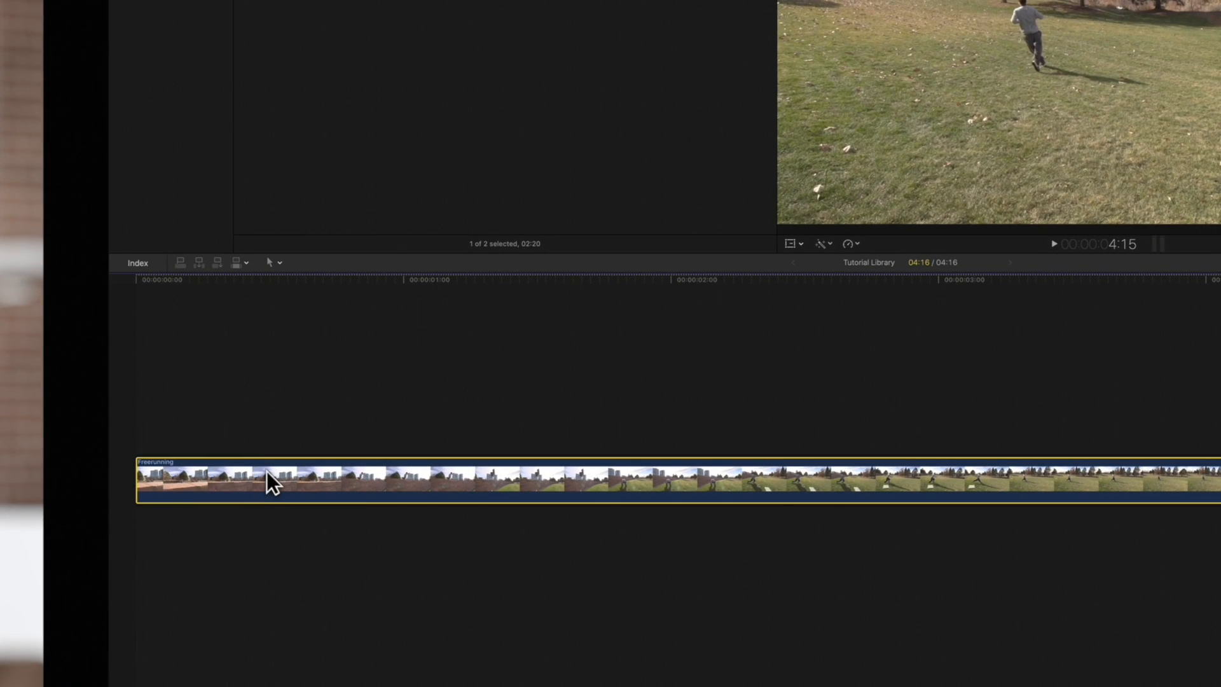
mouse_move(854, 253)
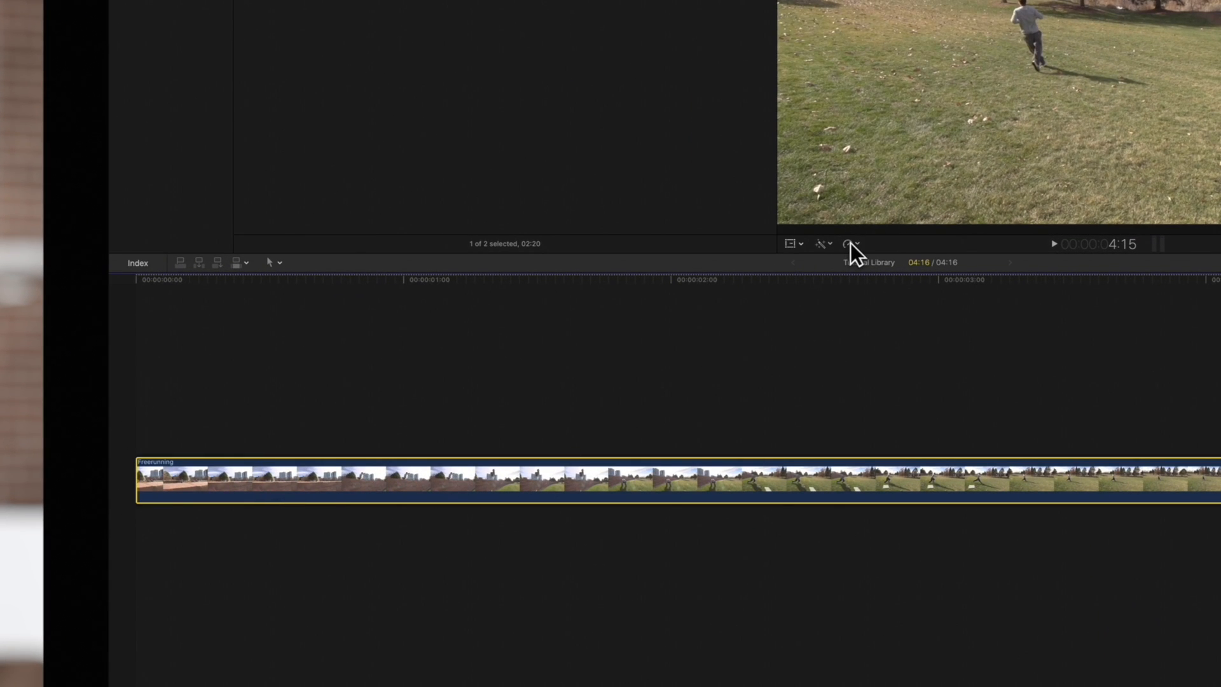
click(848, 243)
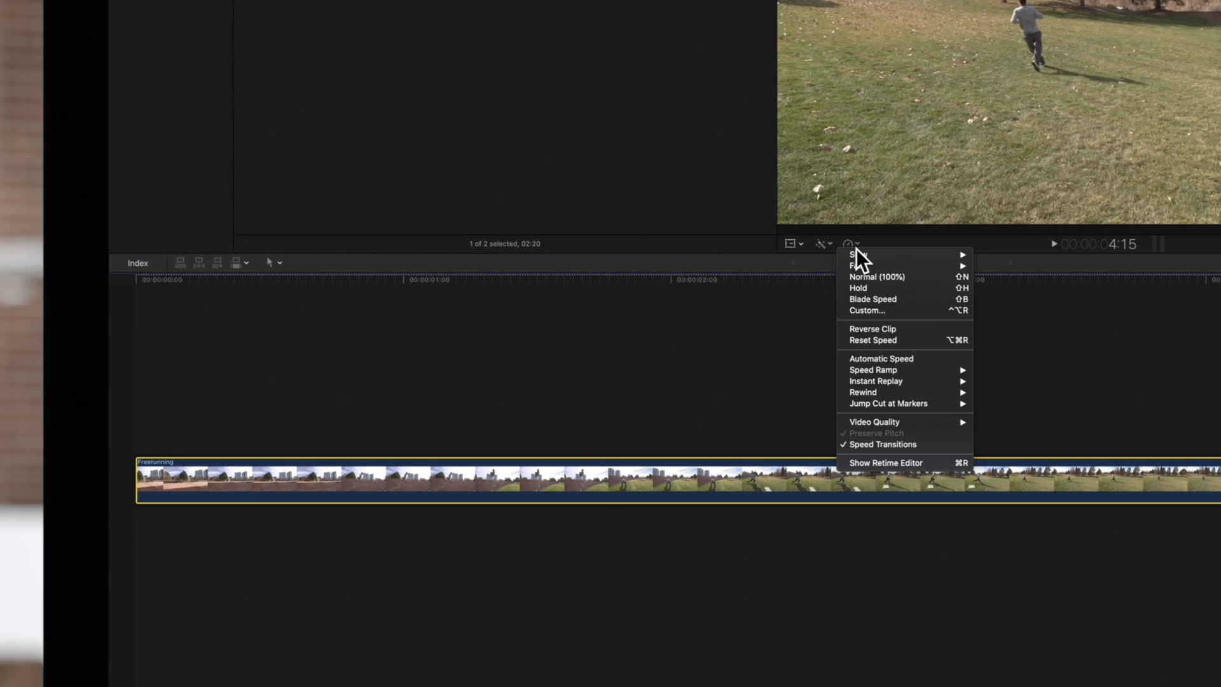
mouse_move(893, 374)
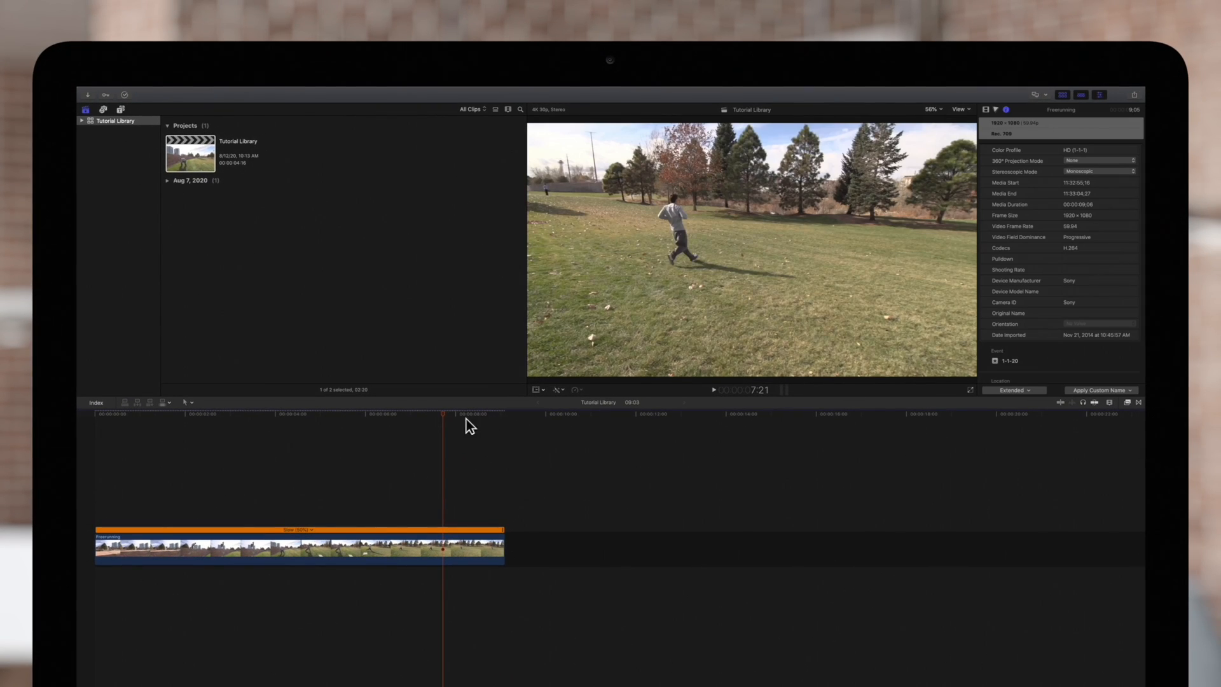
key(space)
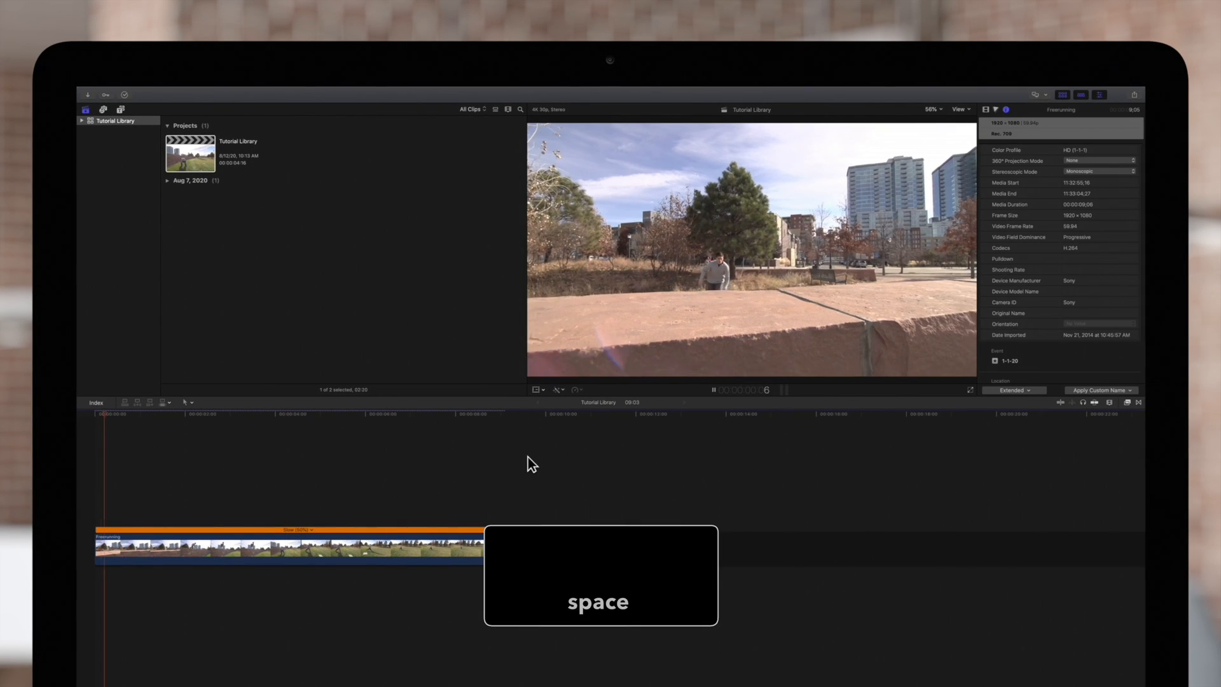
key(space)
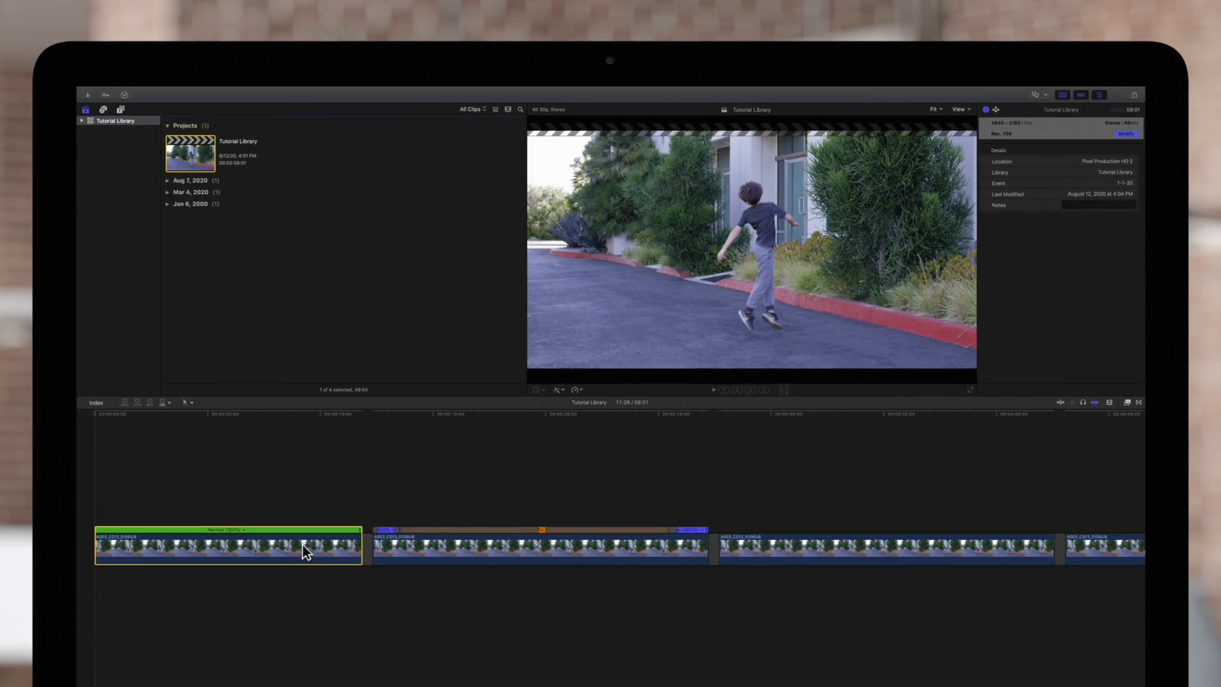
Select the first driveway clip with the green Normal (100%) retime bar
click(994, 109)
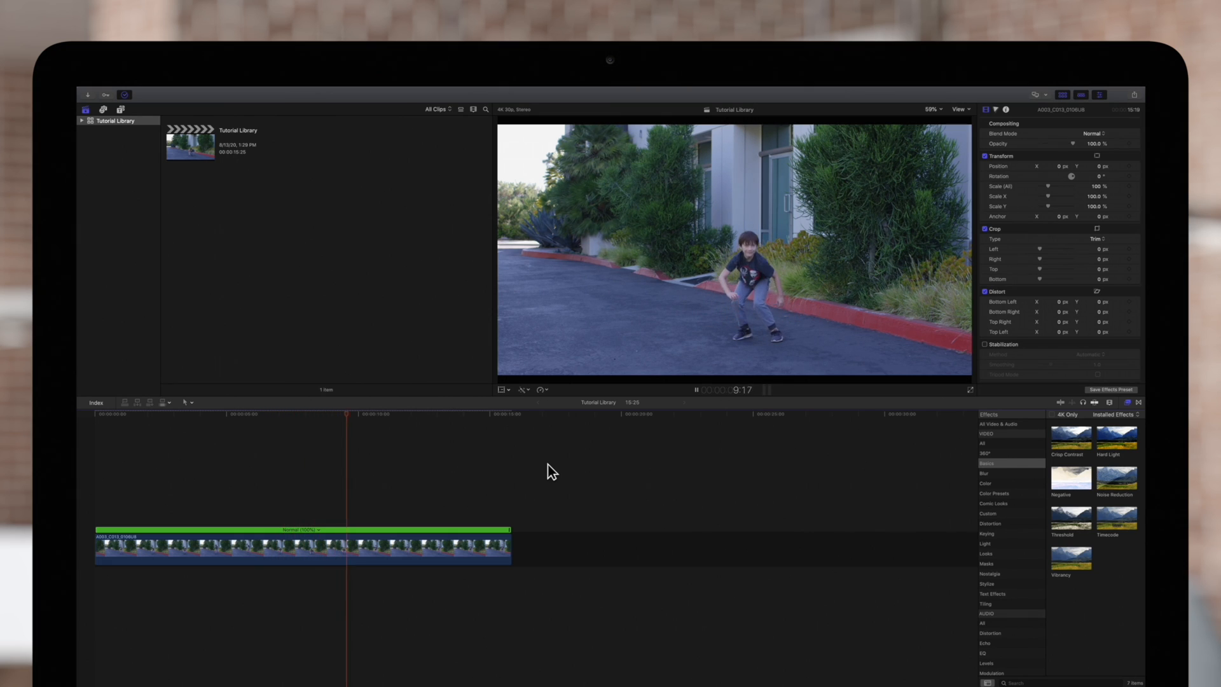
key(space)
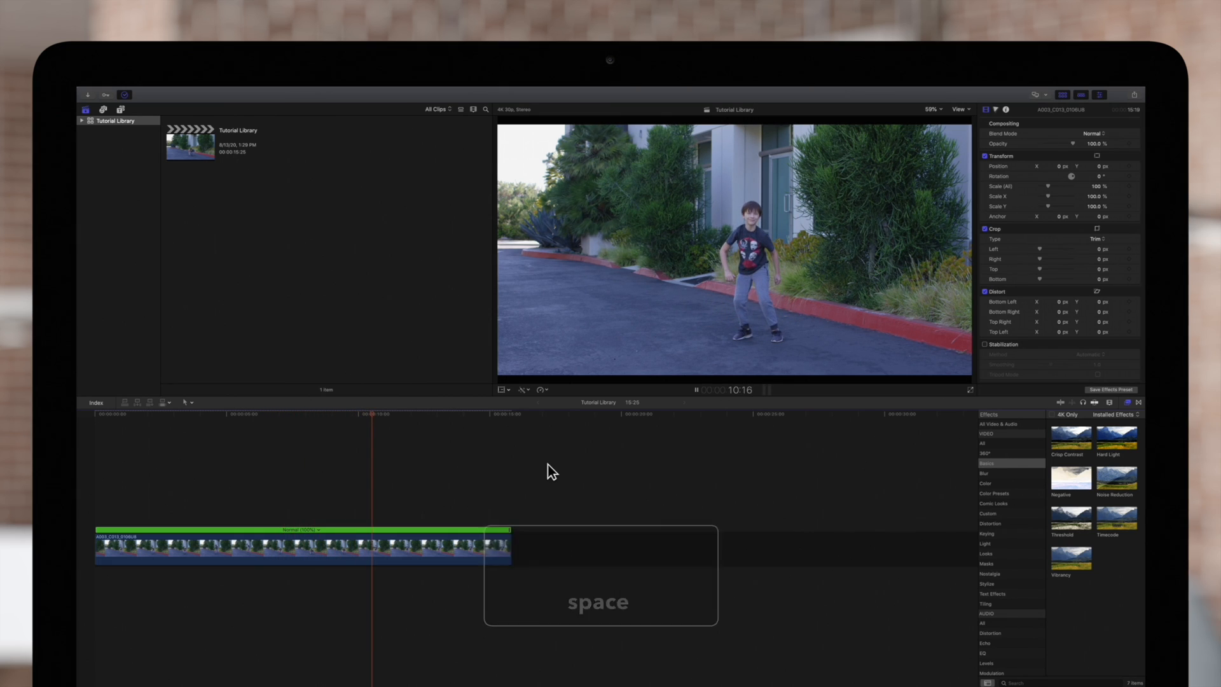
key(space)
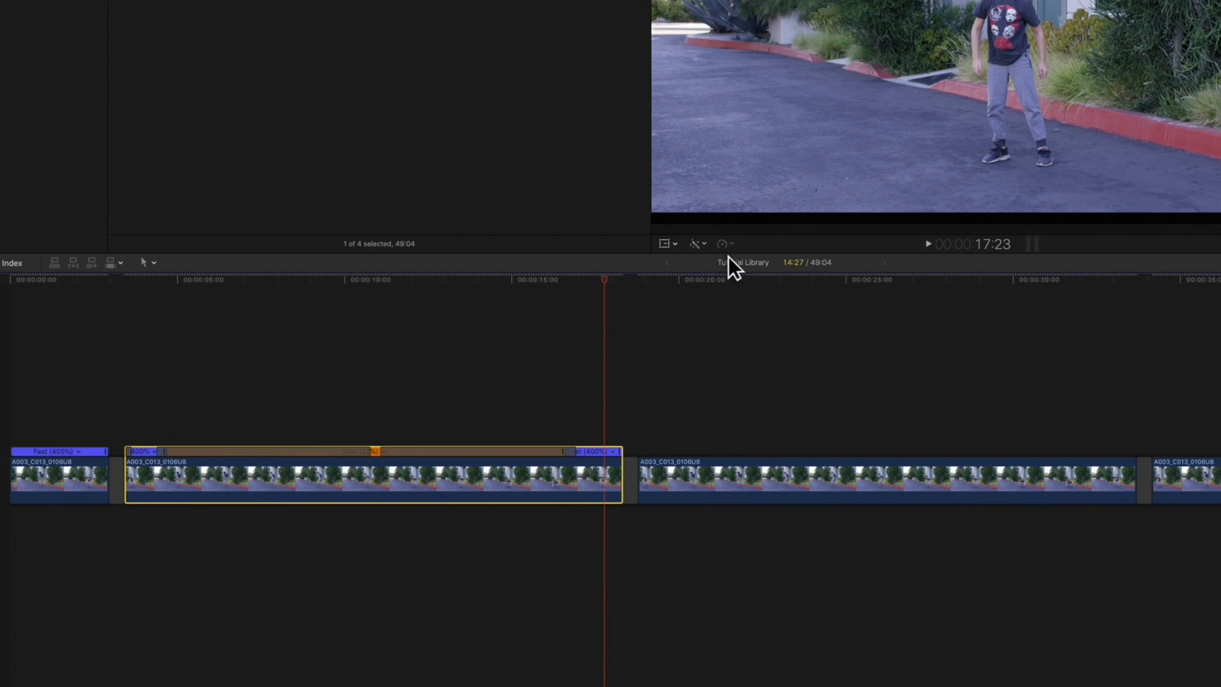
mouse_move(732, 253)
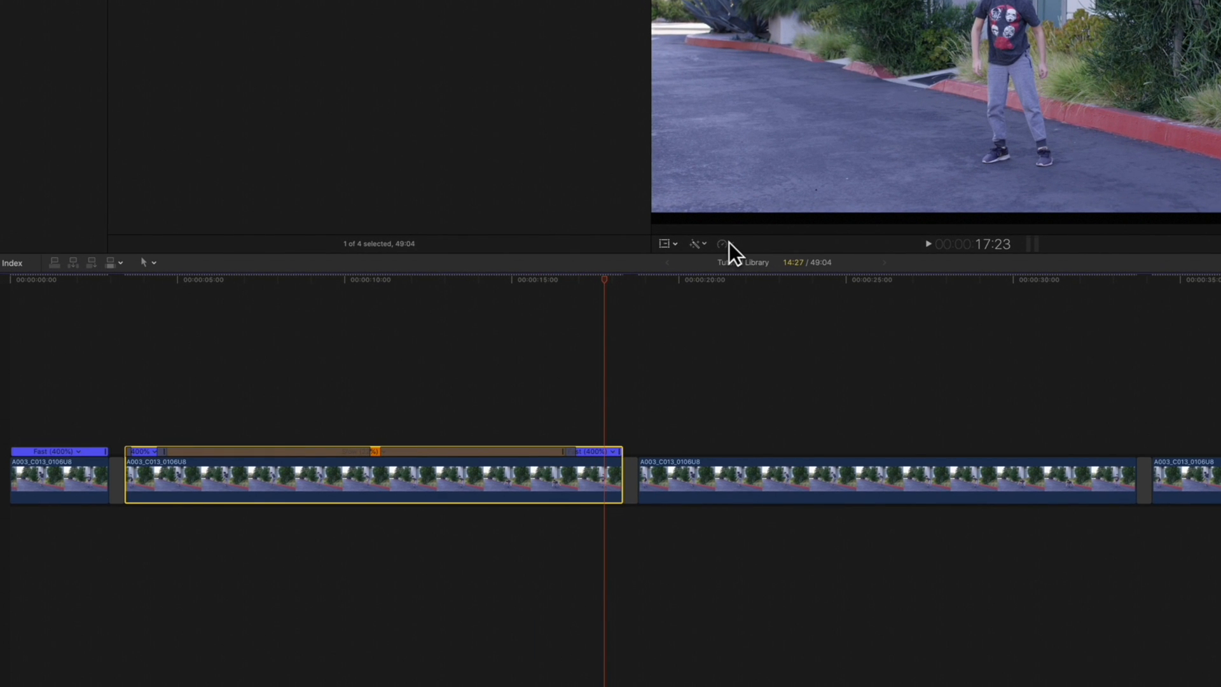
Show the ramped clip's Video Quality choices: Normal, Frame Blending, Optical Flow
click(718, 243)
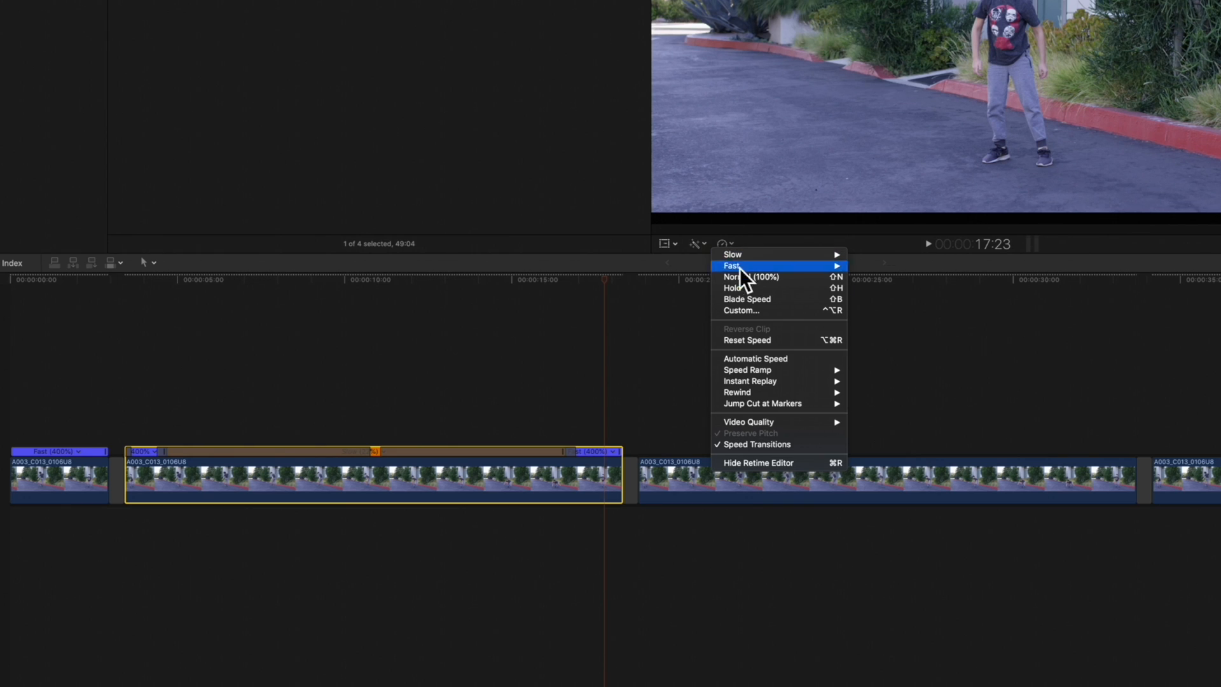
mouse_move(767, 422)
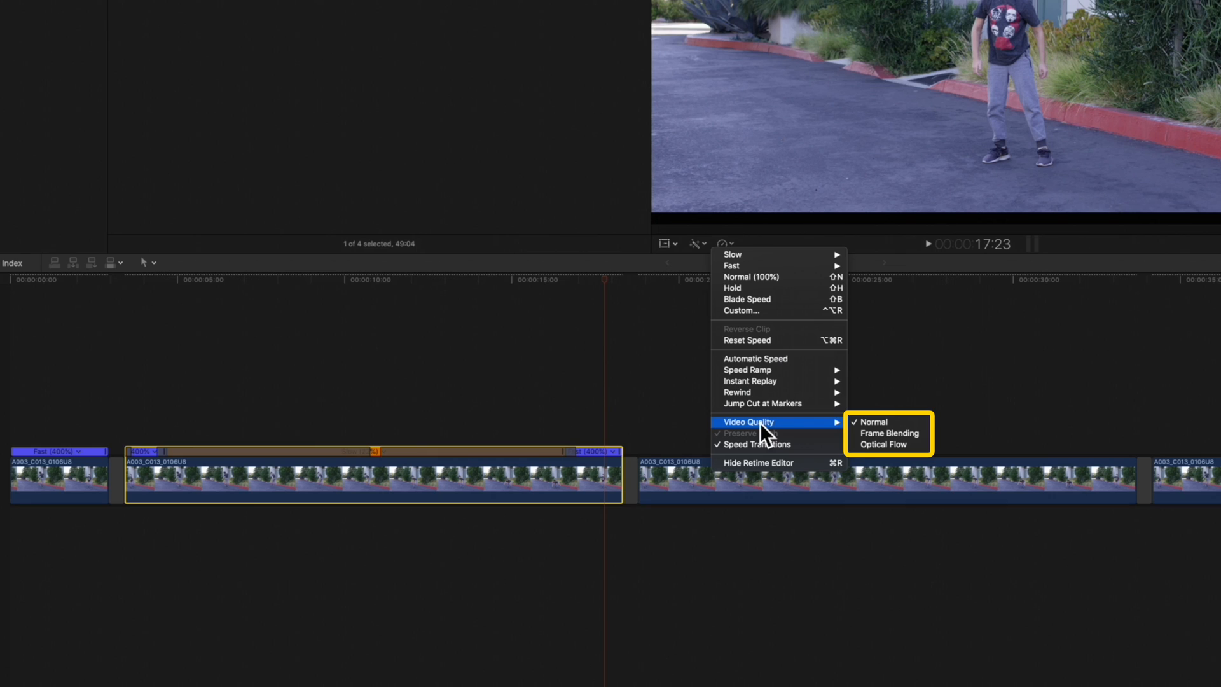
mouse_move(887, 421)
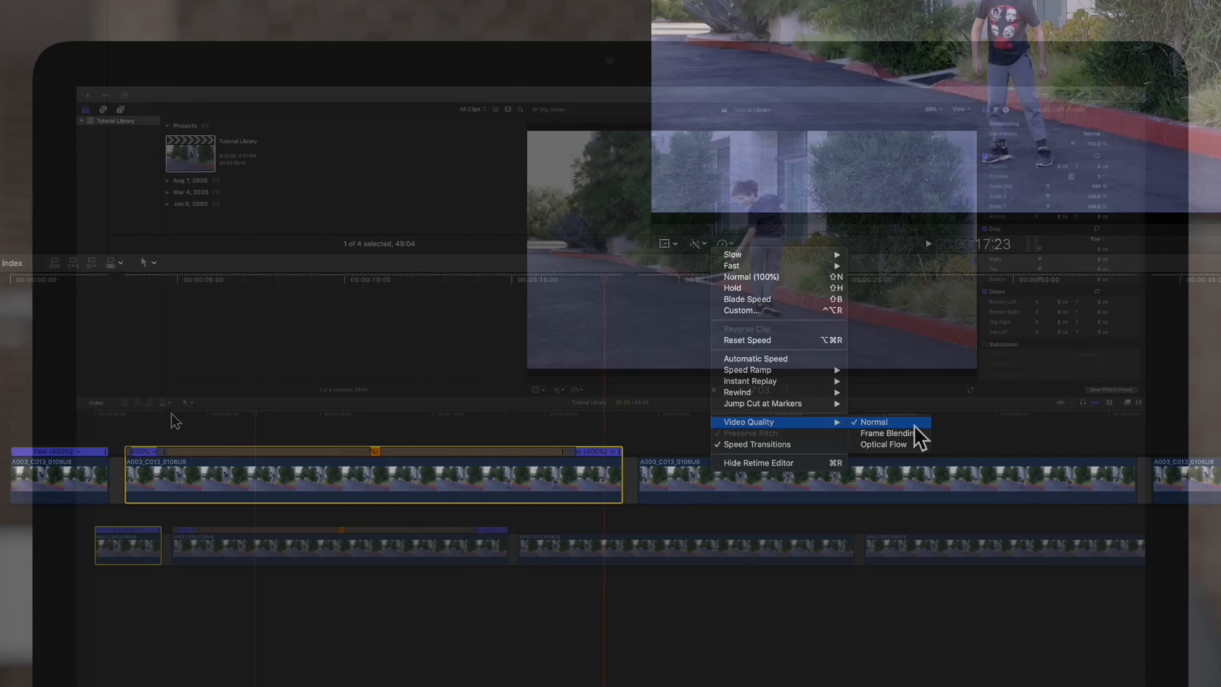
click(874, 421)
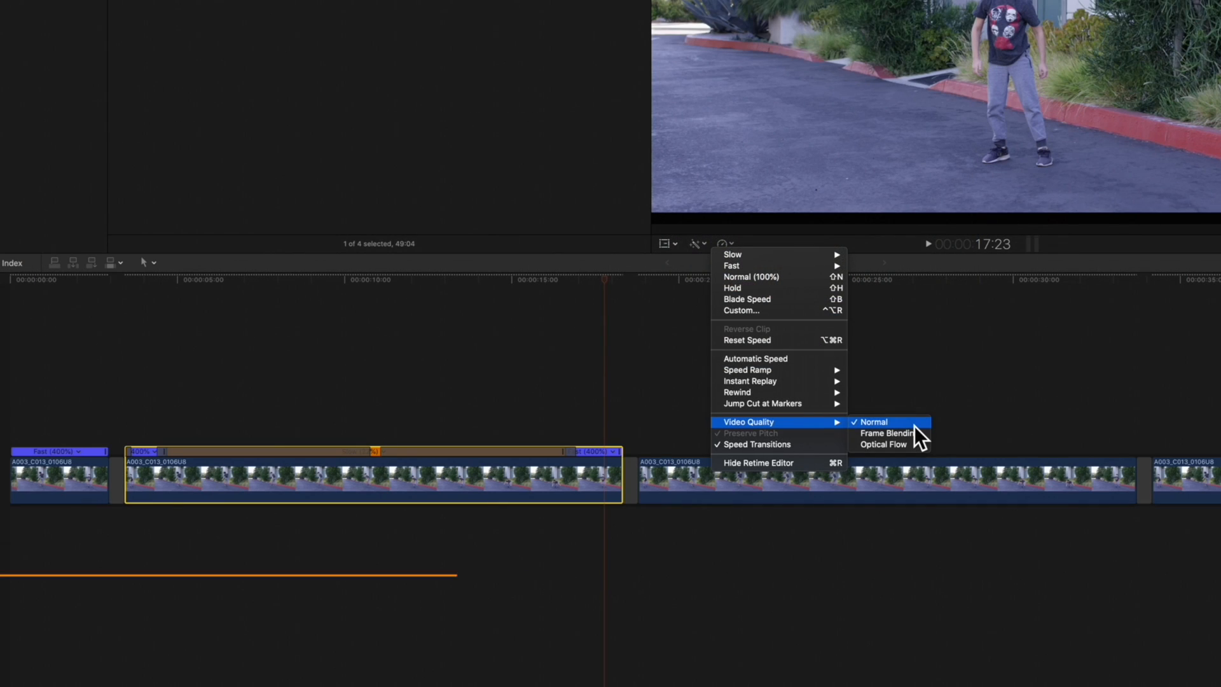
mouse_move(887, 433)
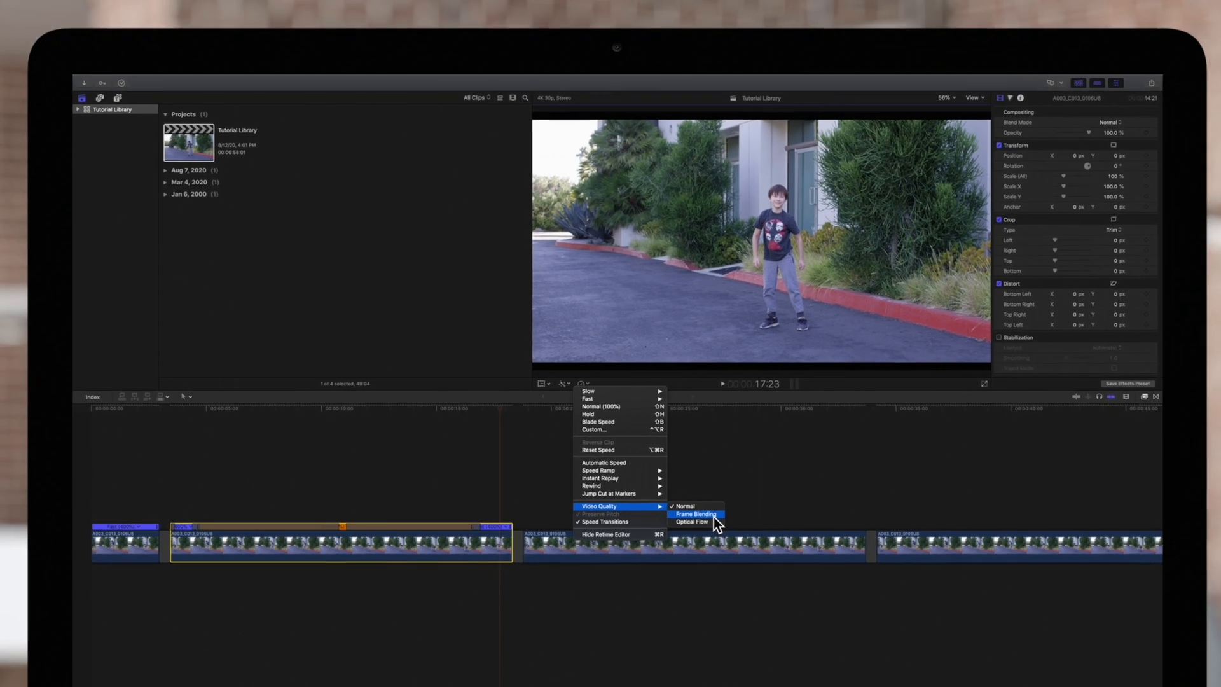
Apply Frame Blending video quality to the ramped clip and play it back to review
click(693, 514)
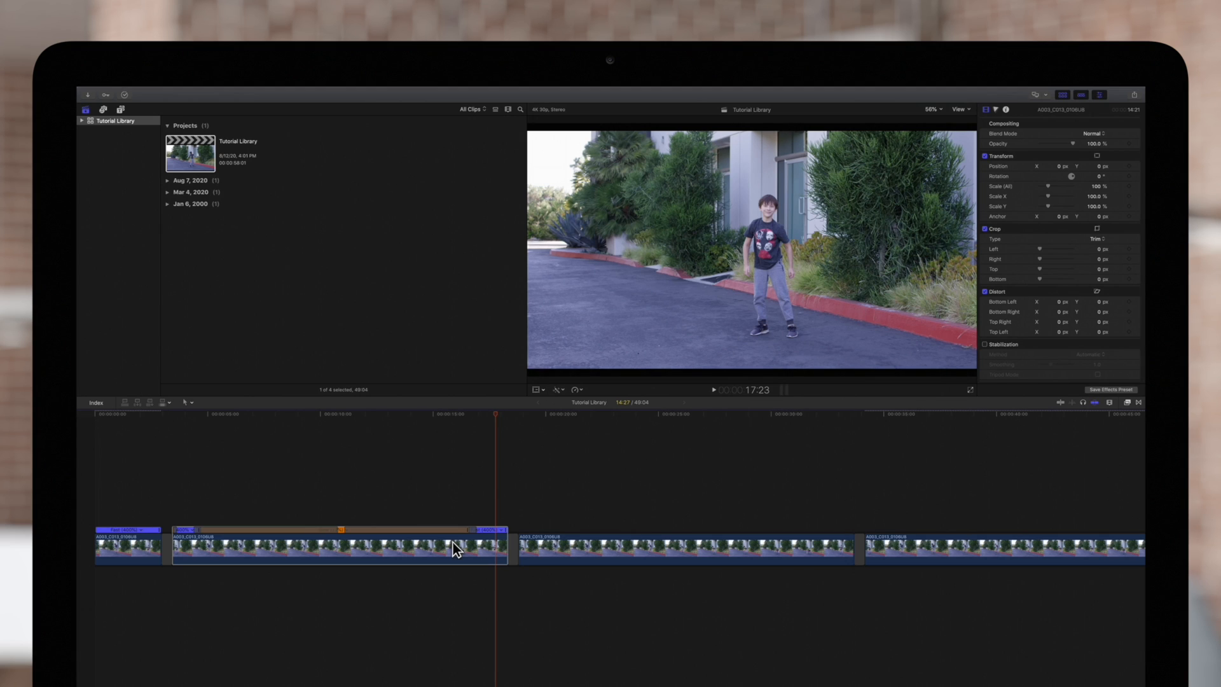
mouse_move(503, 426)
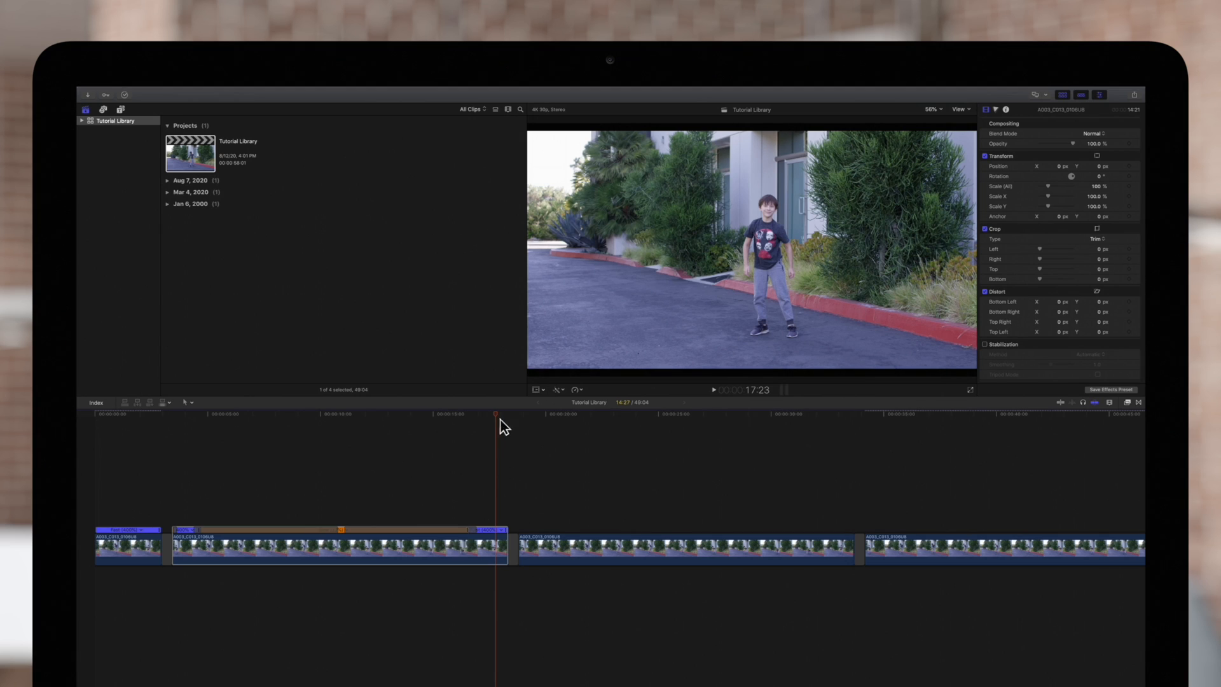
key(space)
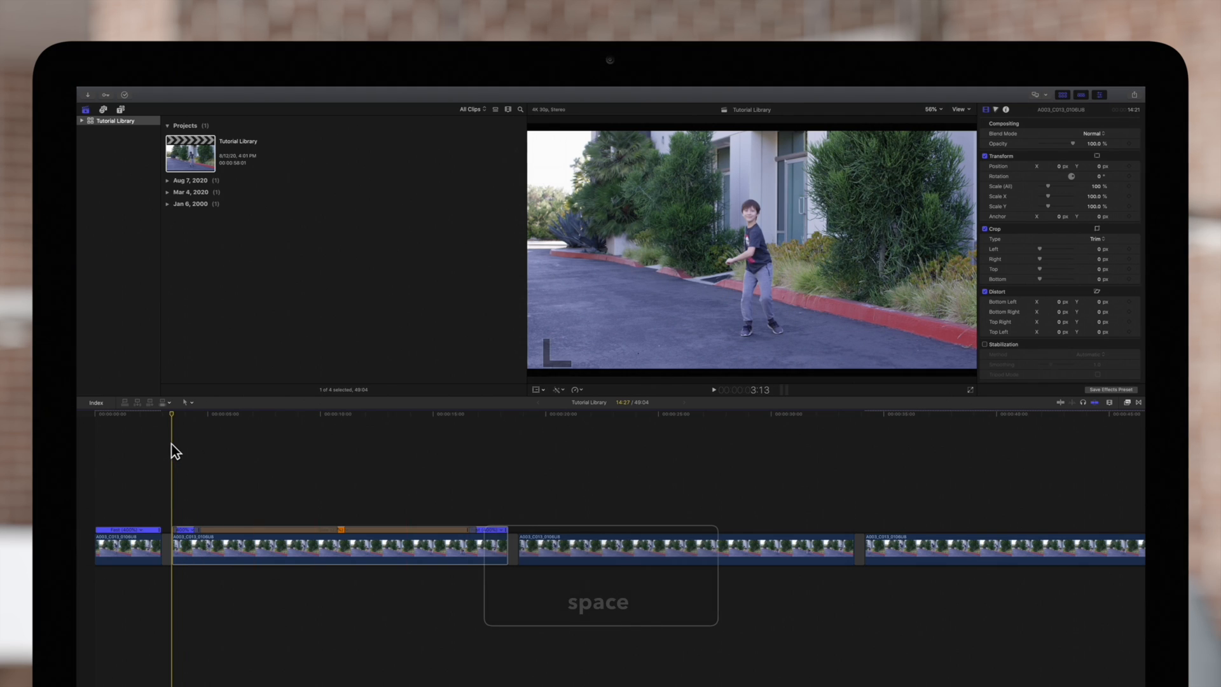
key(space)
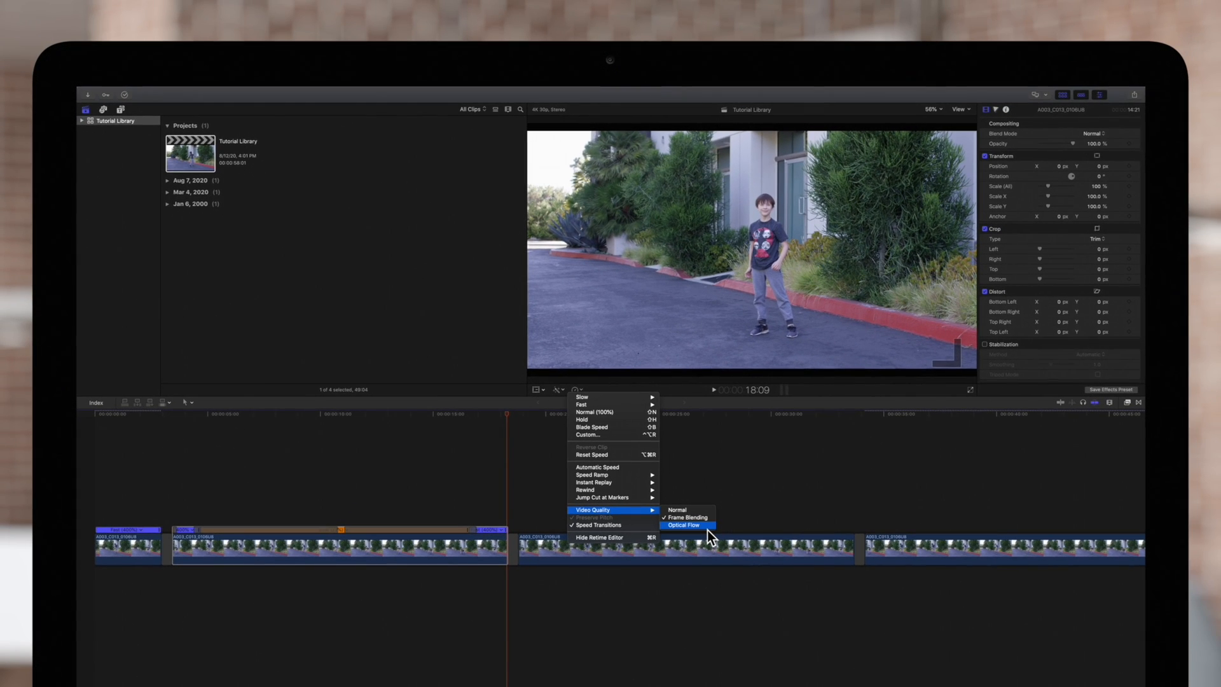
Set the ramped clip's video quality to Optical Flow
click(683, 525)
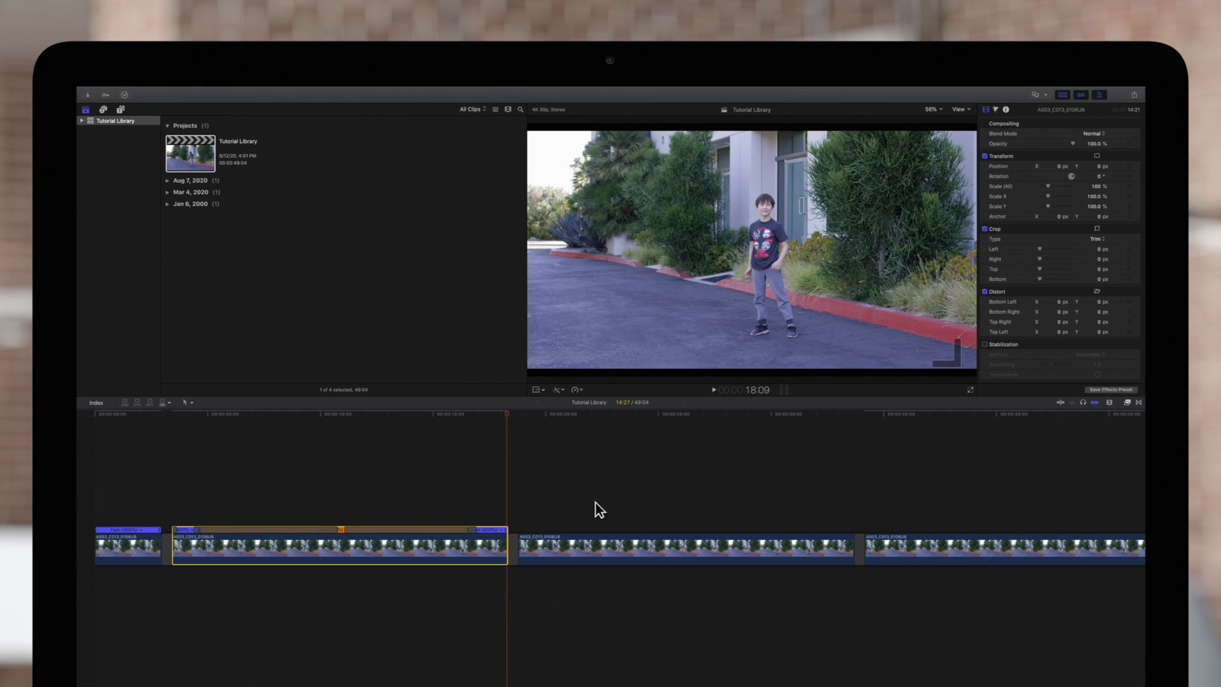
mouse_move(495, 547)
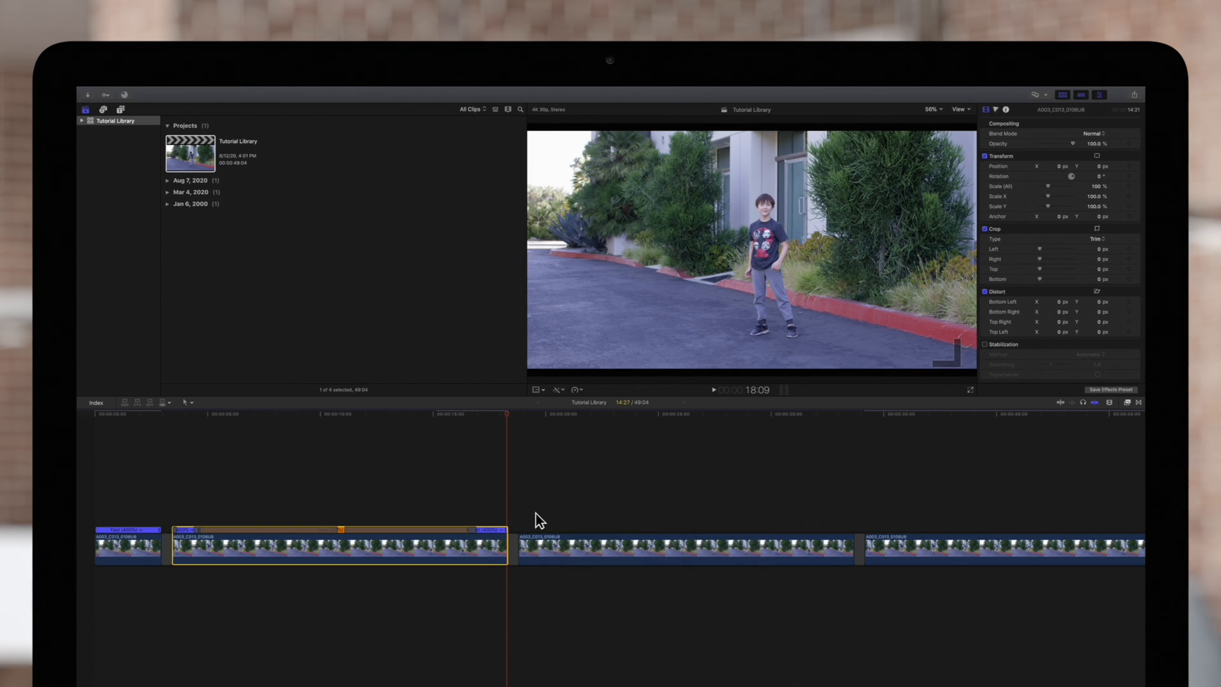
mouse_move(524, 436)
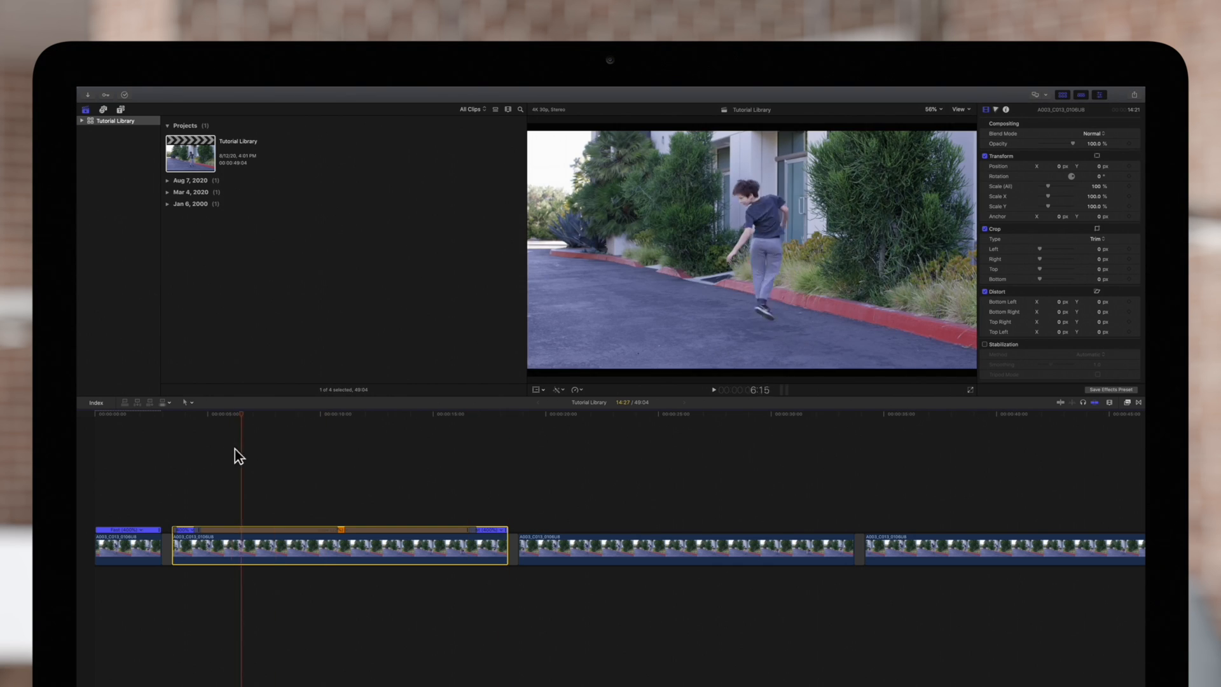
key(space)
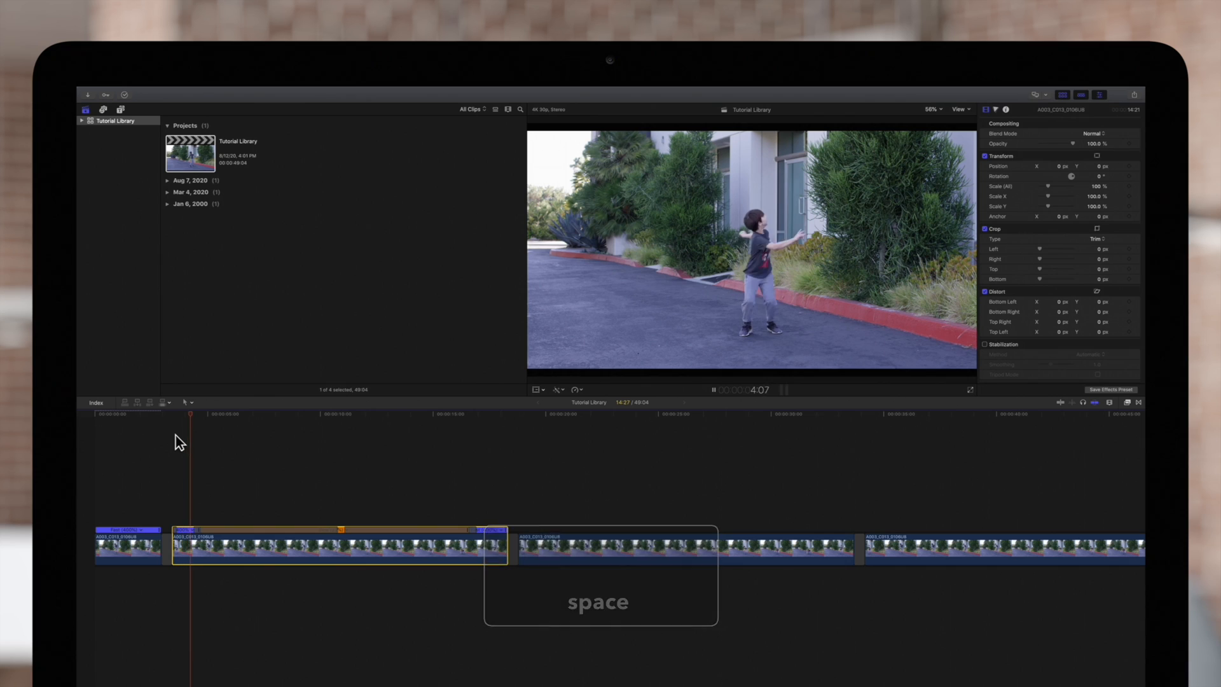
key(space)
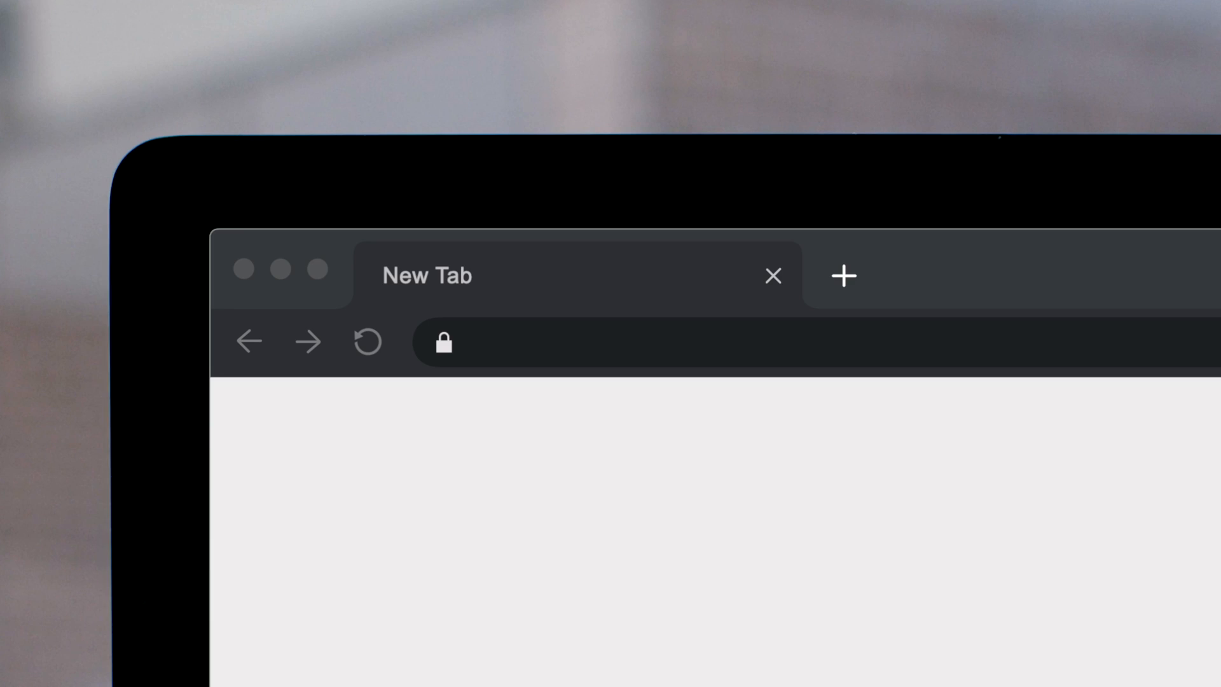
Go to pixelfilmstudios.com and scroll through the Final Cut Pro X plugin packs
text(pixelfilmstudios.com)
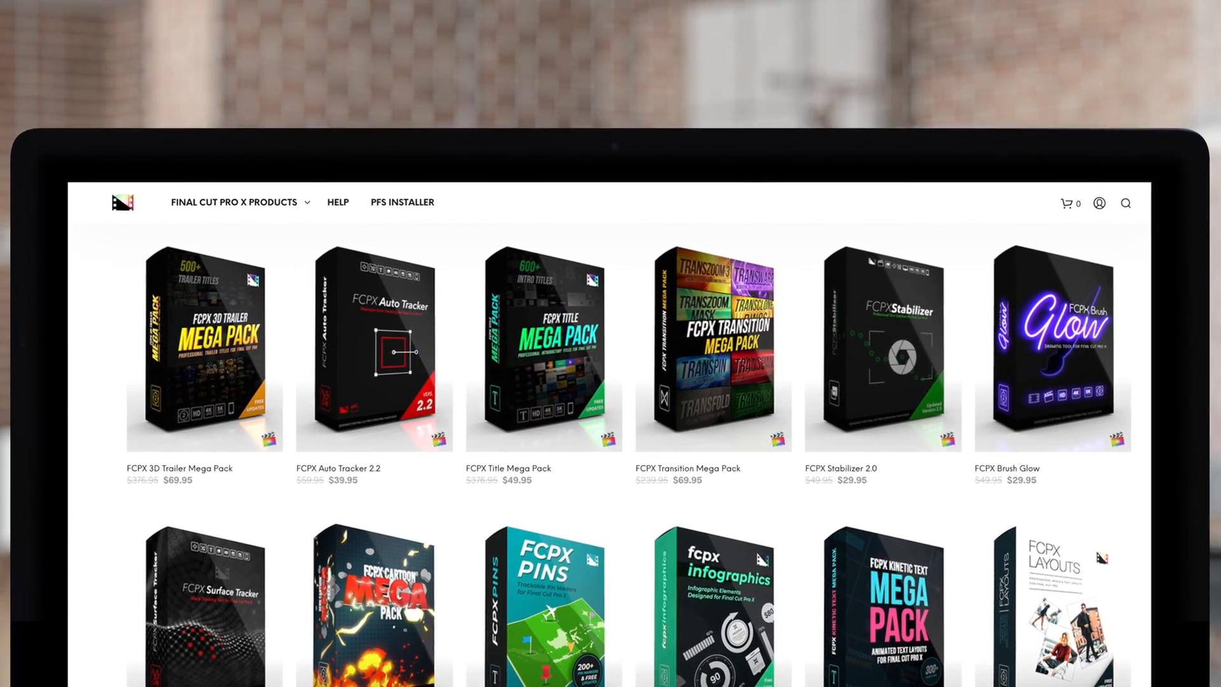
scroll(down, 3)
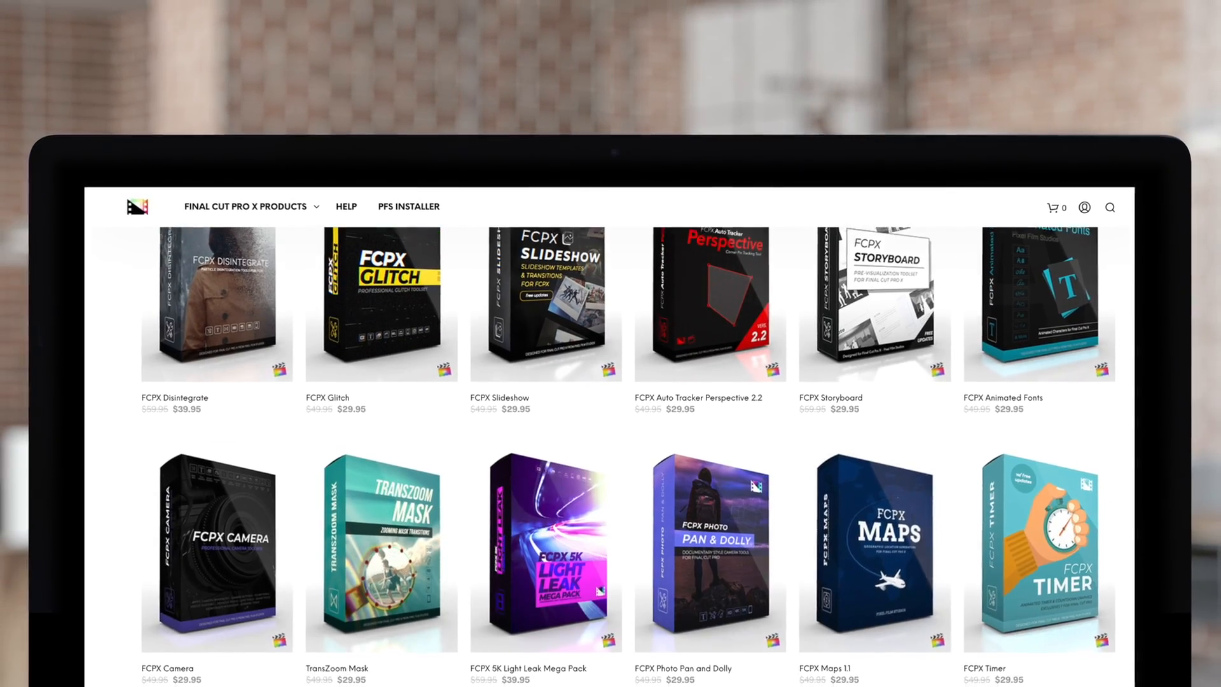